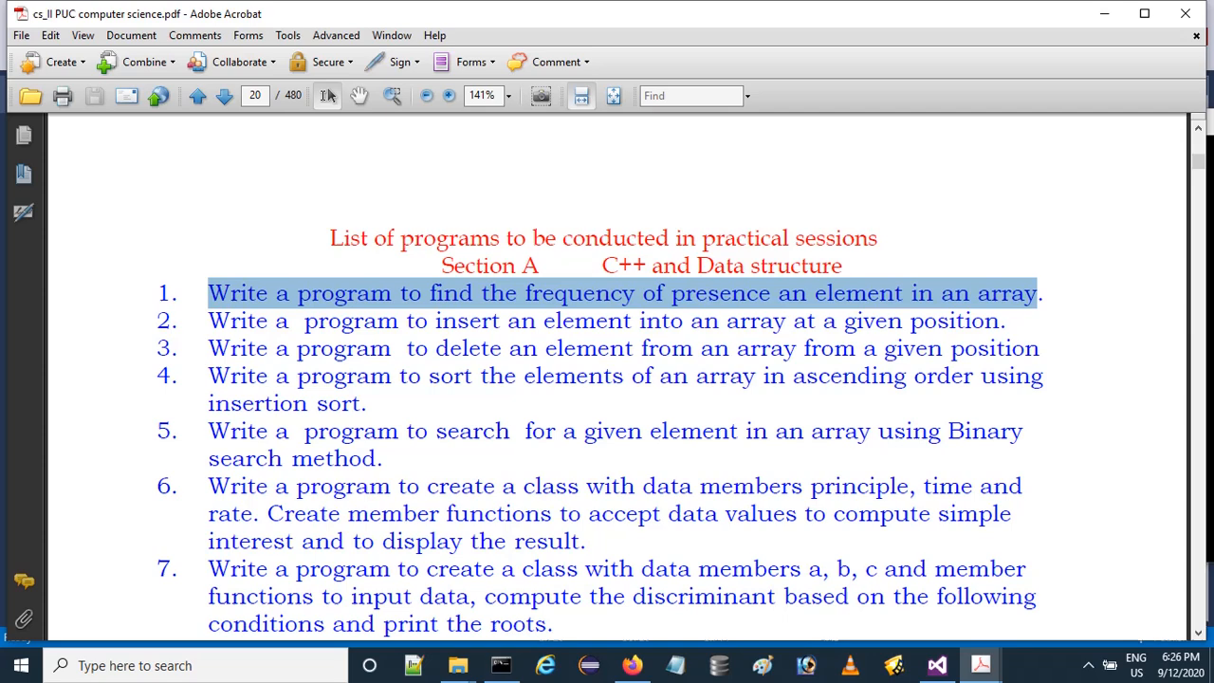
Step: Highlight the frequency array, the ten-element input loop, and the loop resetting frequencies to zero
left_click(937, 665)
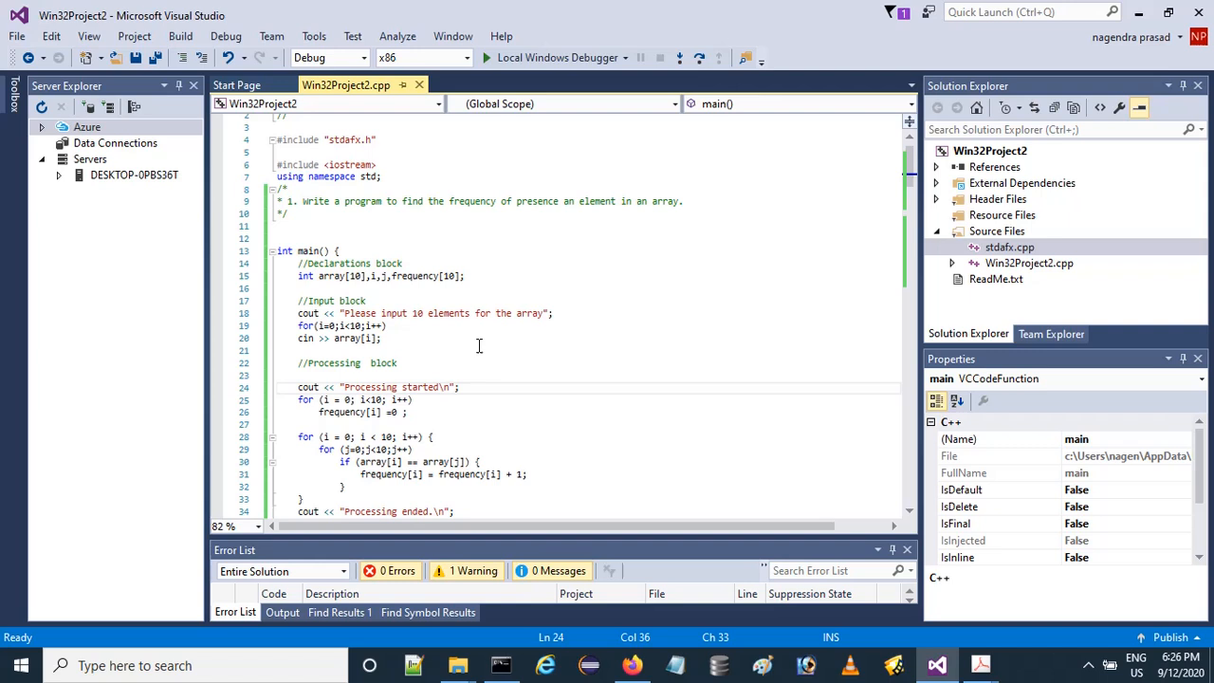
scroll("down", 3)
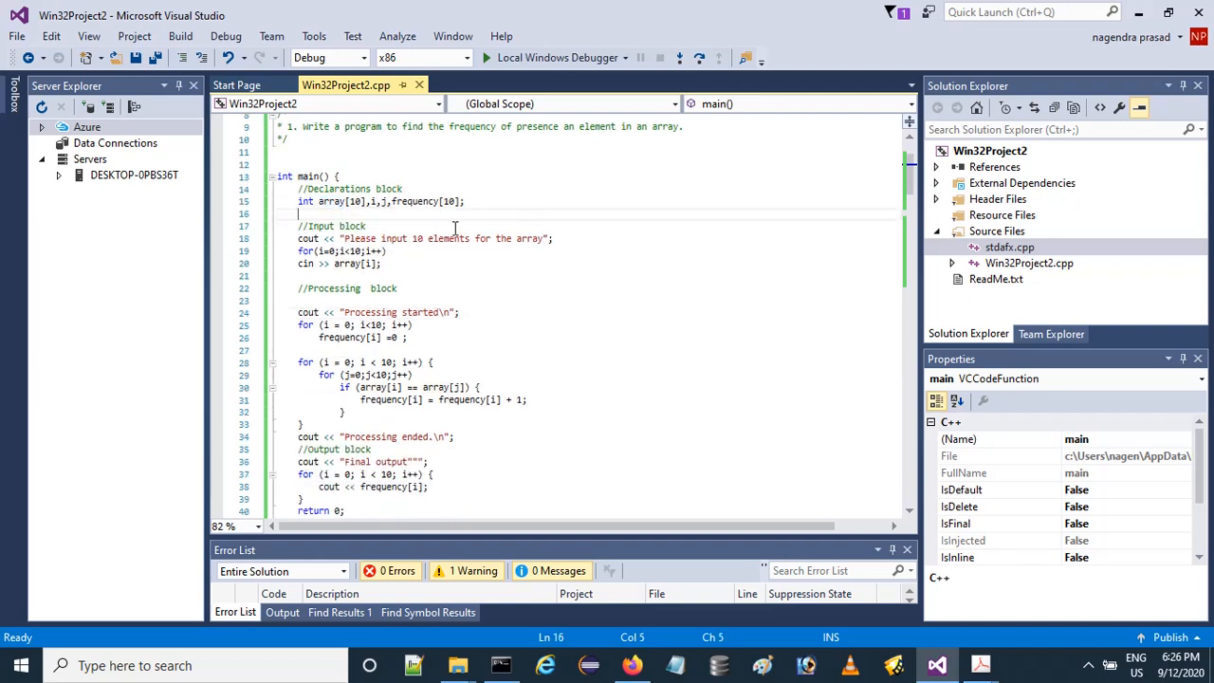
mouse_move(330, 201)
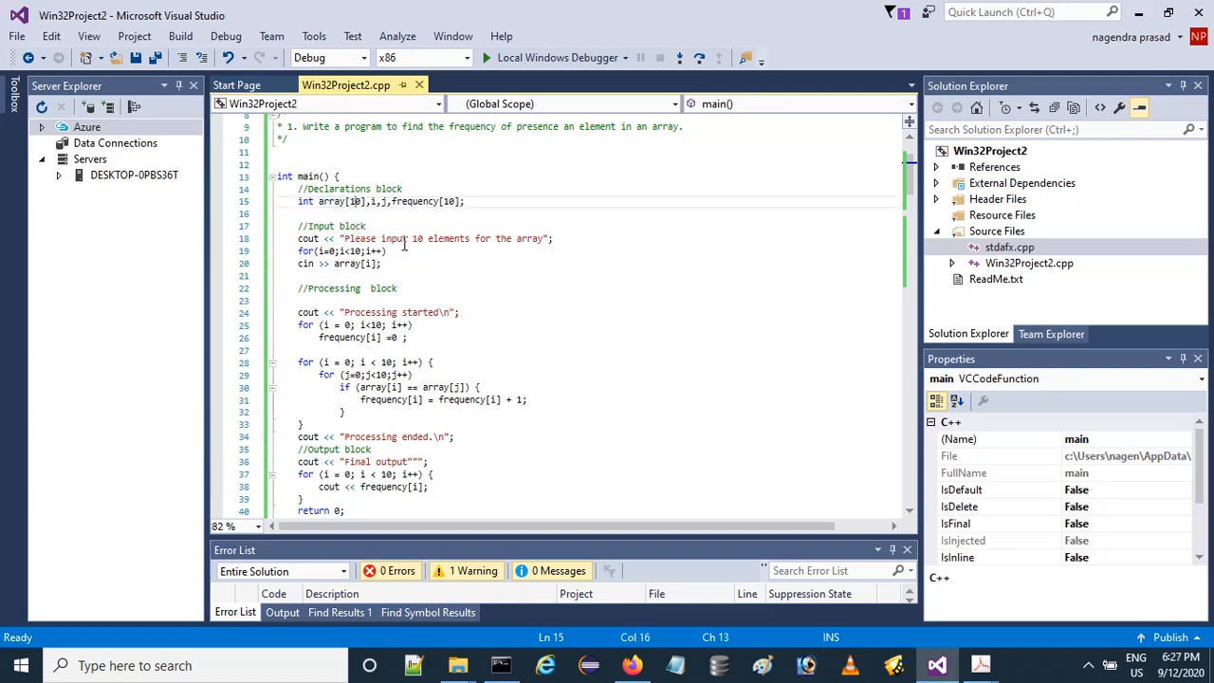
mouse_move(557, 270)
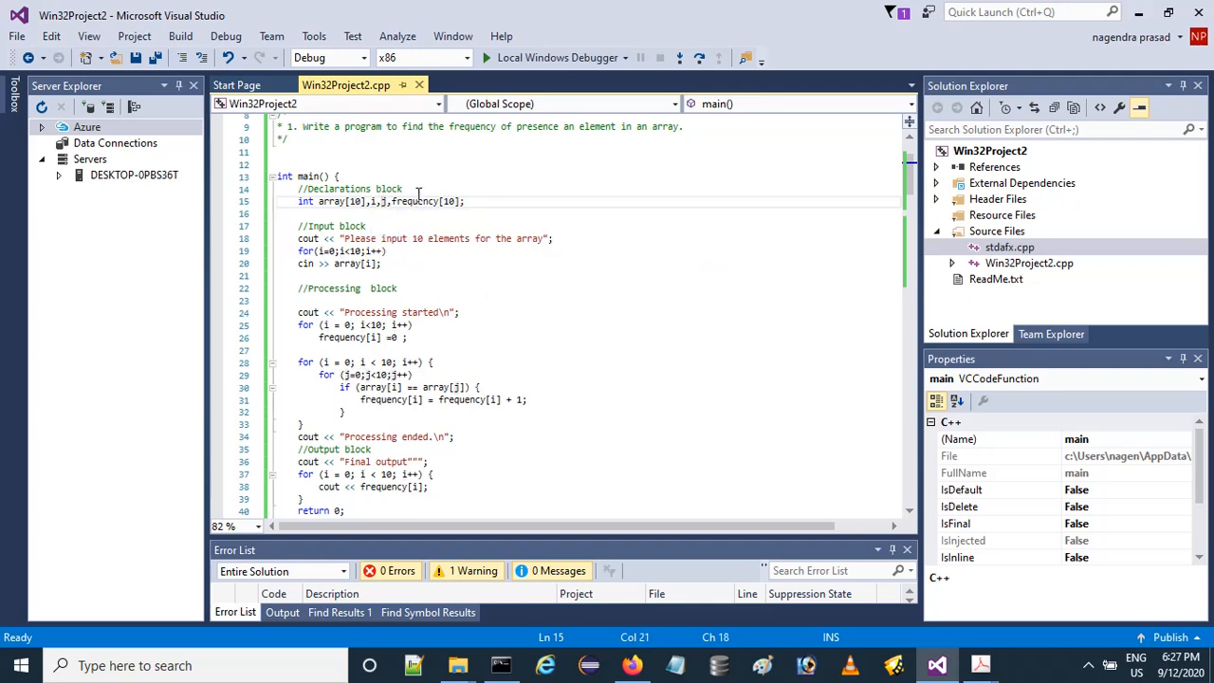
double_click(415, 201)
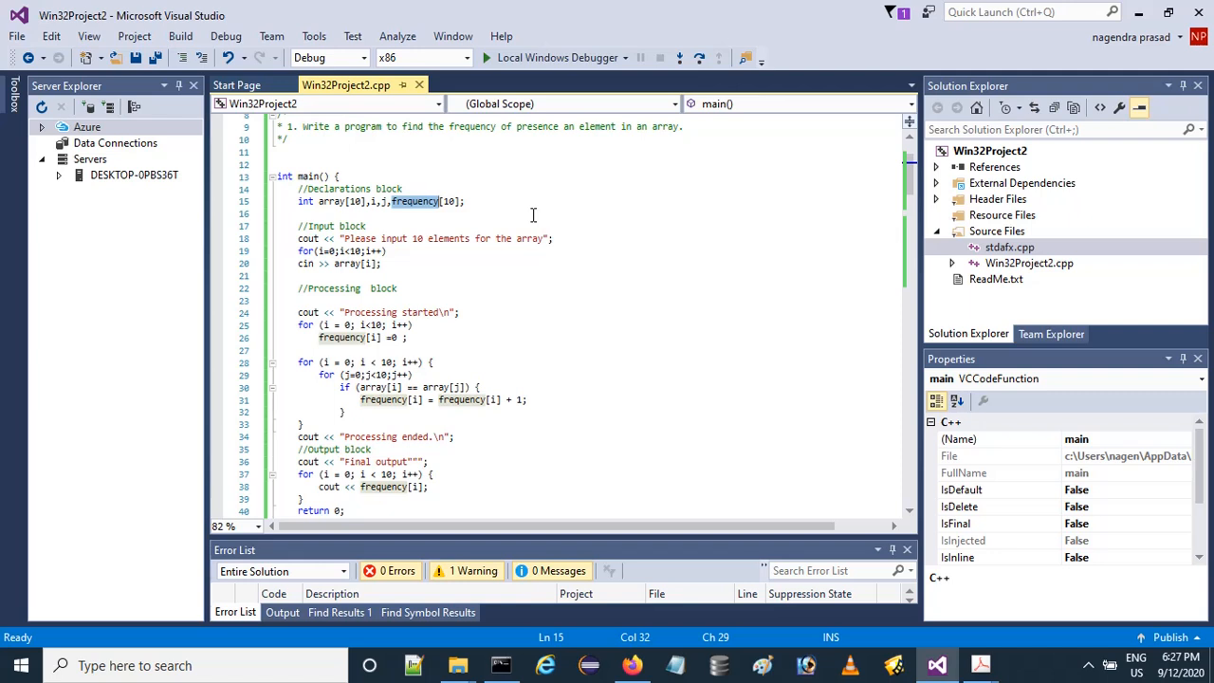
mouse_move(710, 256)
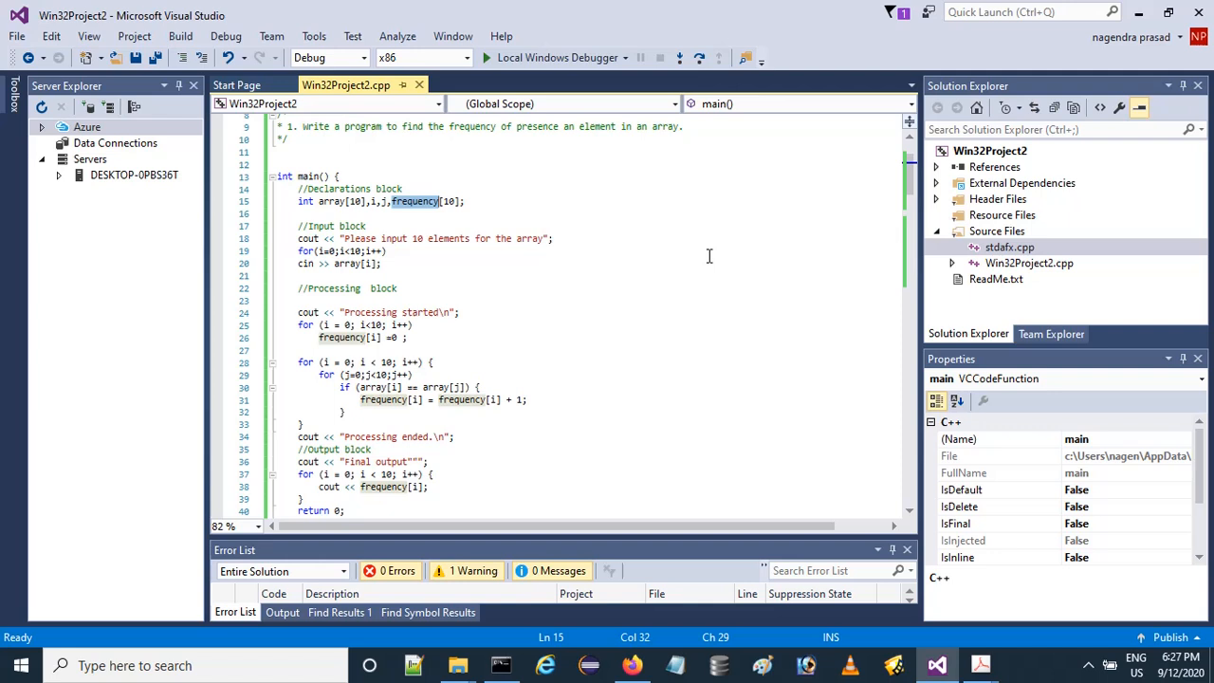
left_click(297, 251)
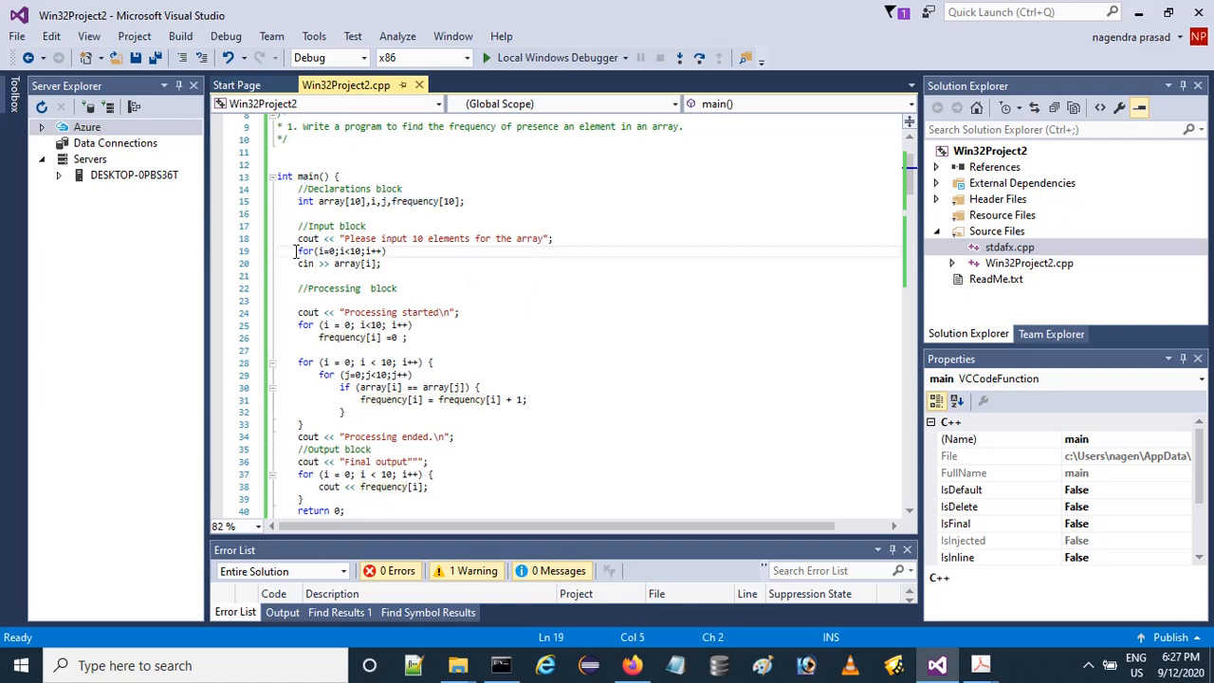
left_click_drag(295, 251, 381, 263)
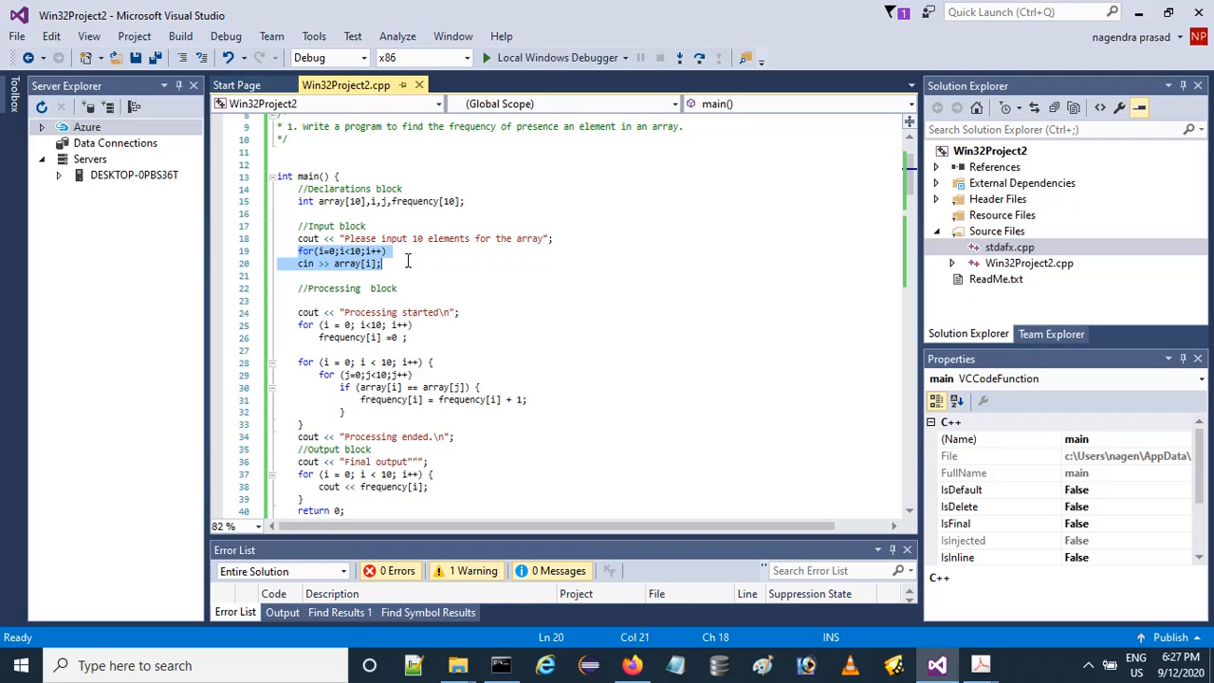
left_click(363, 250)
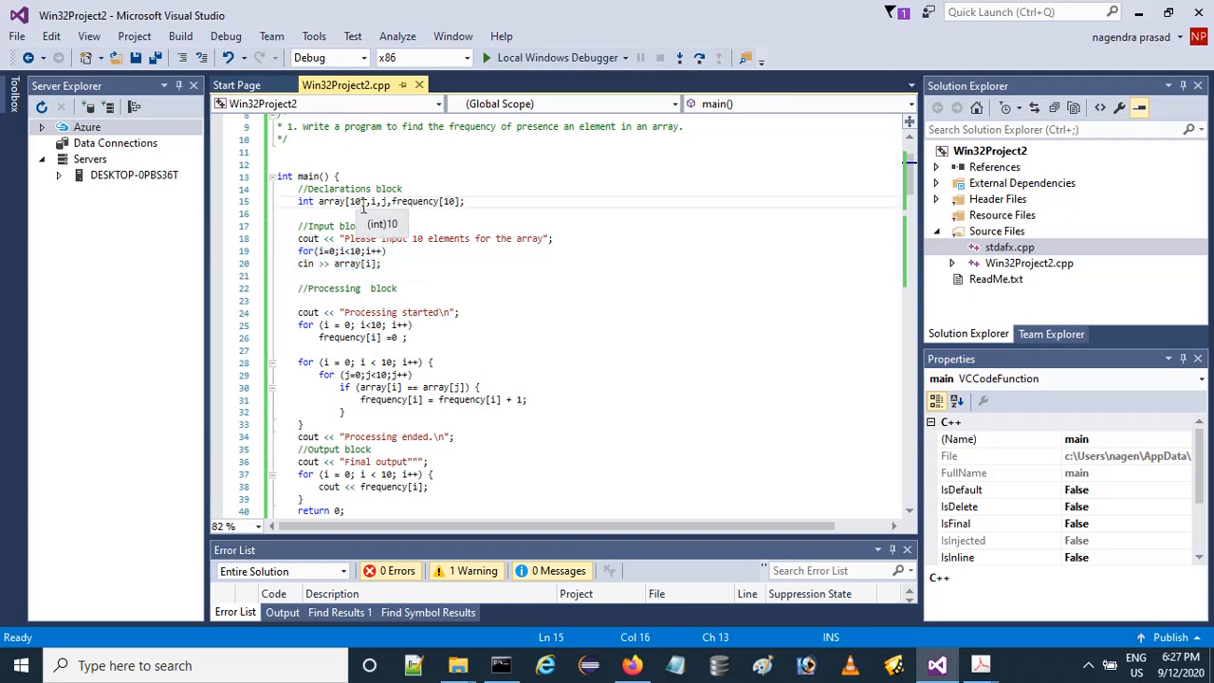
mouse_move(549, 253)
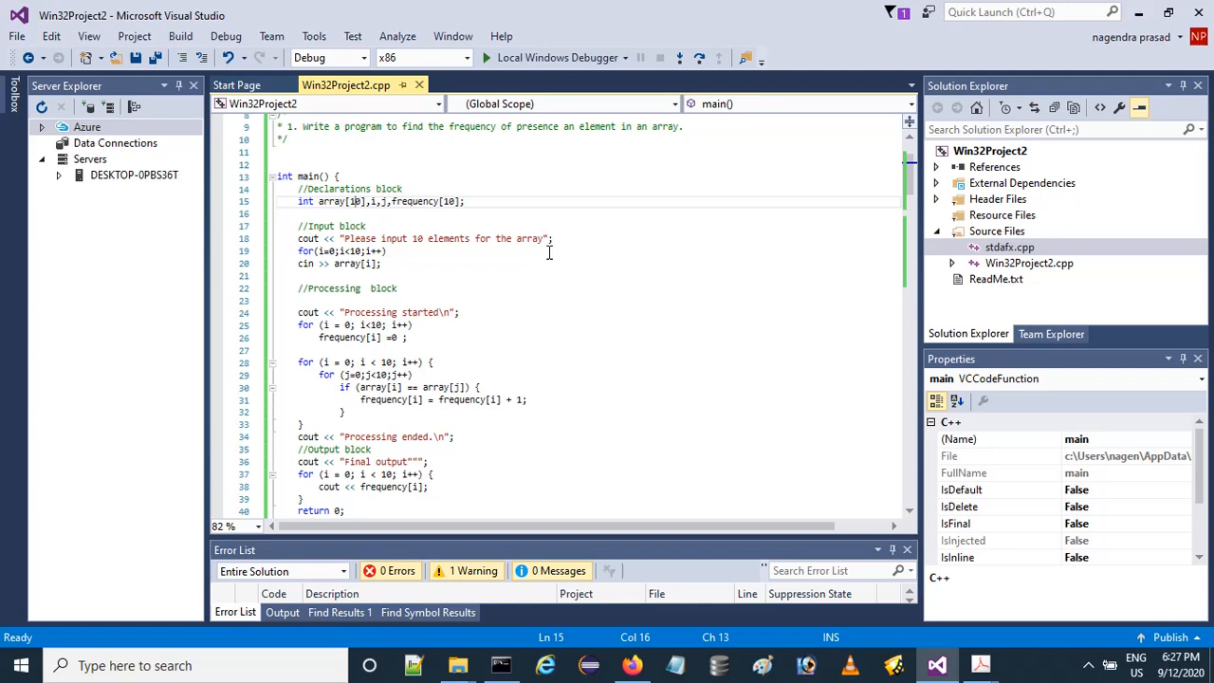
mouse_move(595, 360)
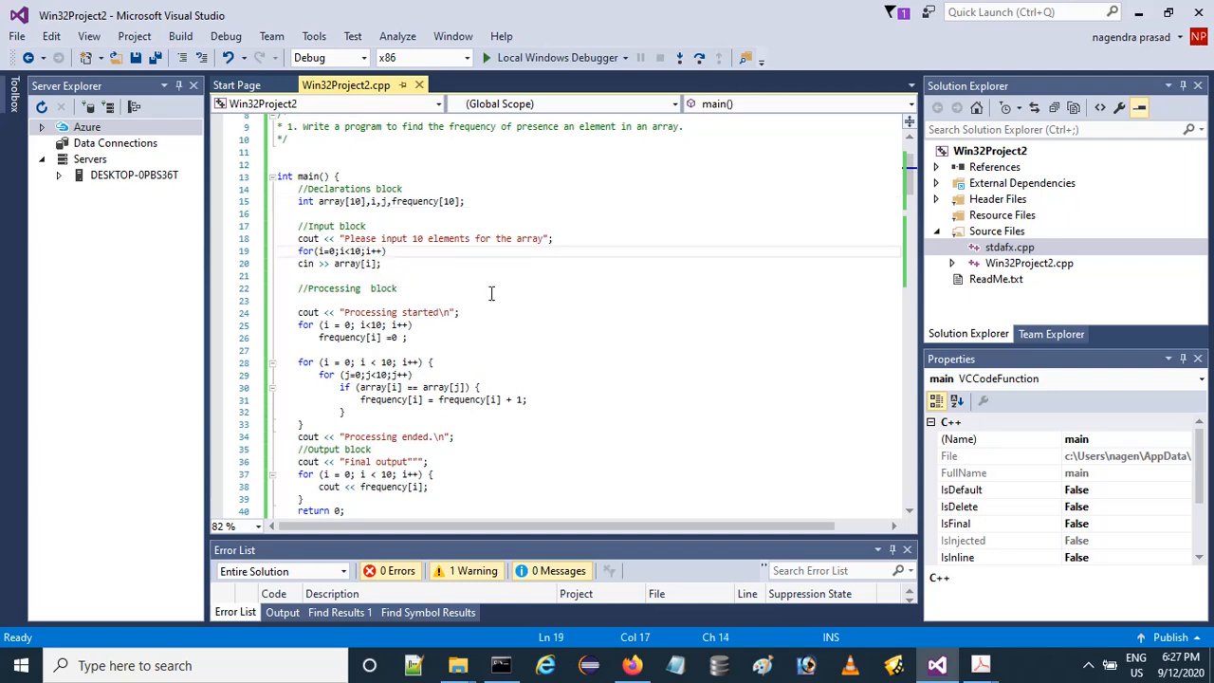
left_click(355, 262)
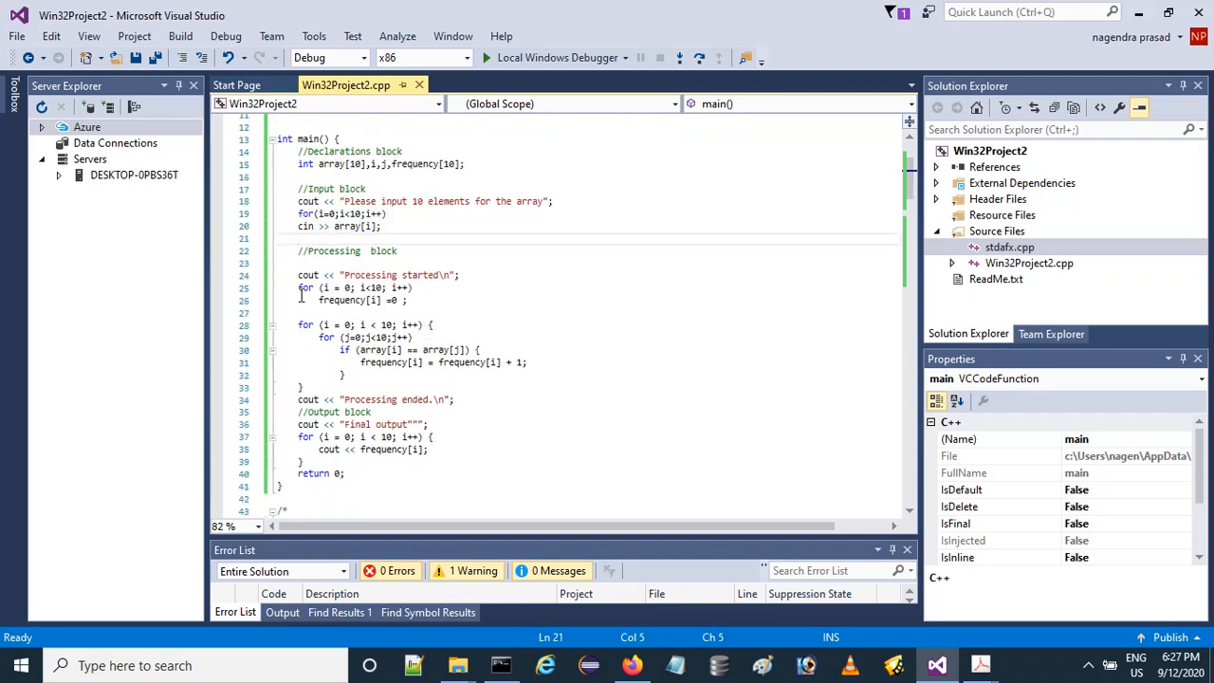
left_click_drag(299, 288, 408, 300)
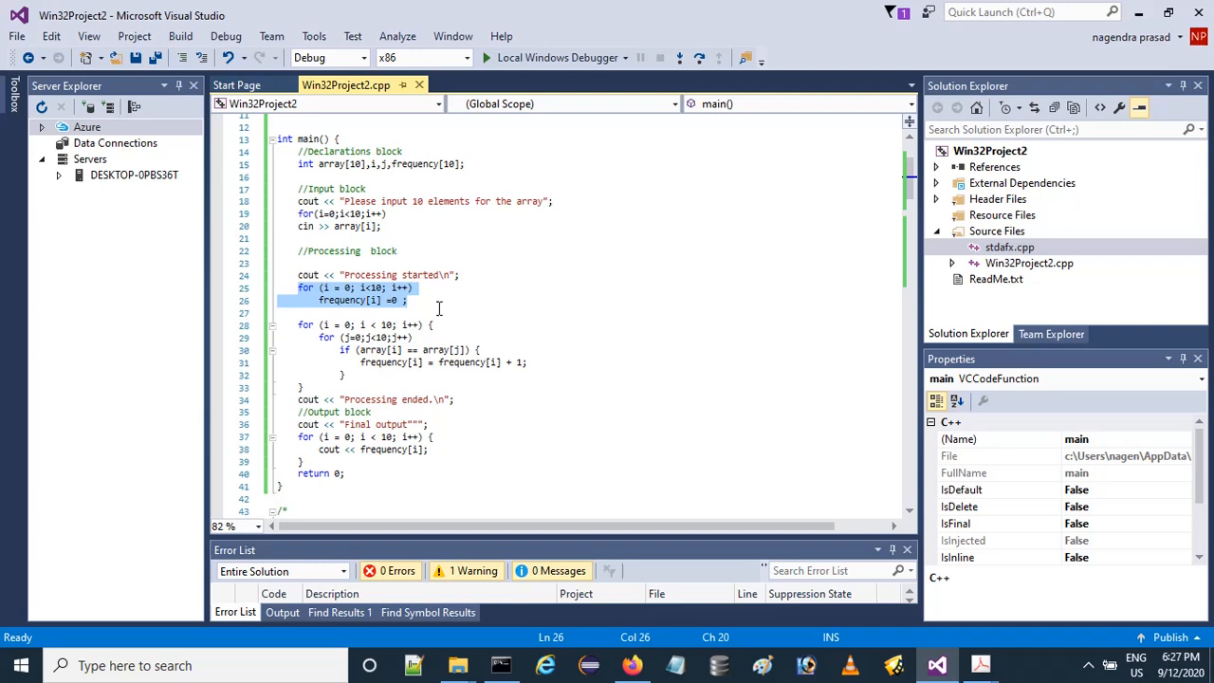
mouse_move(572, 308)
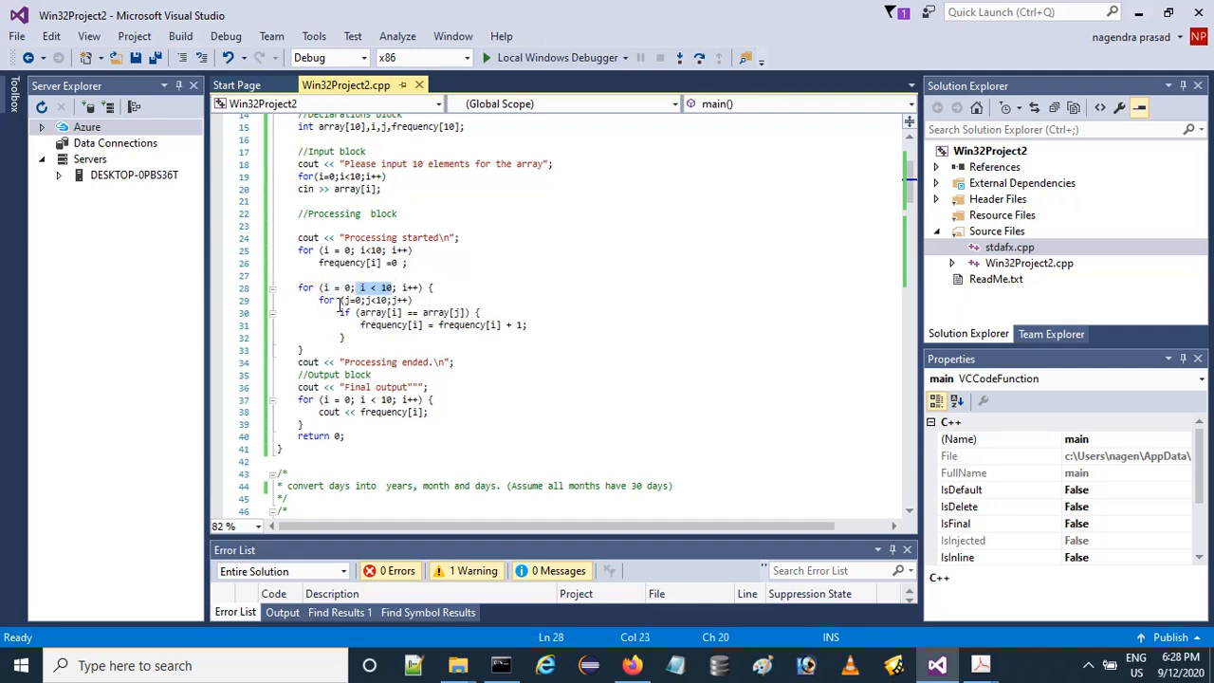
left_click(344, 299)
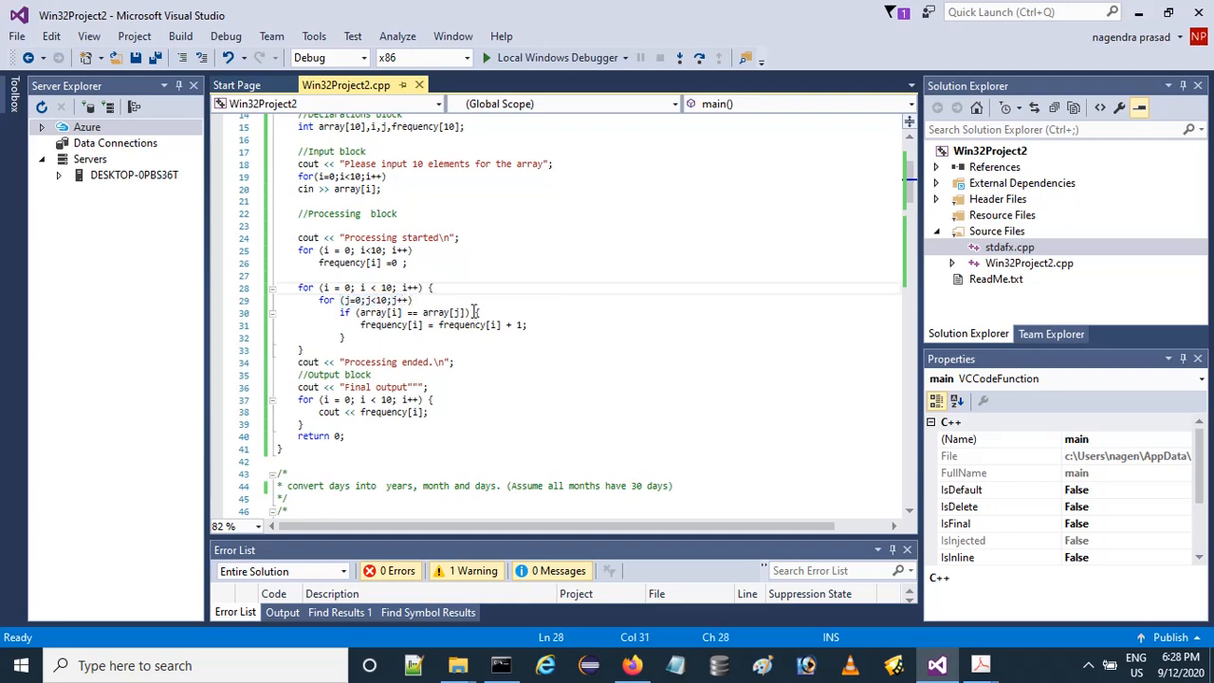
mouse_move(372, 312)
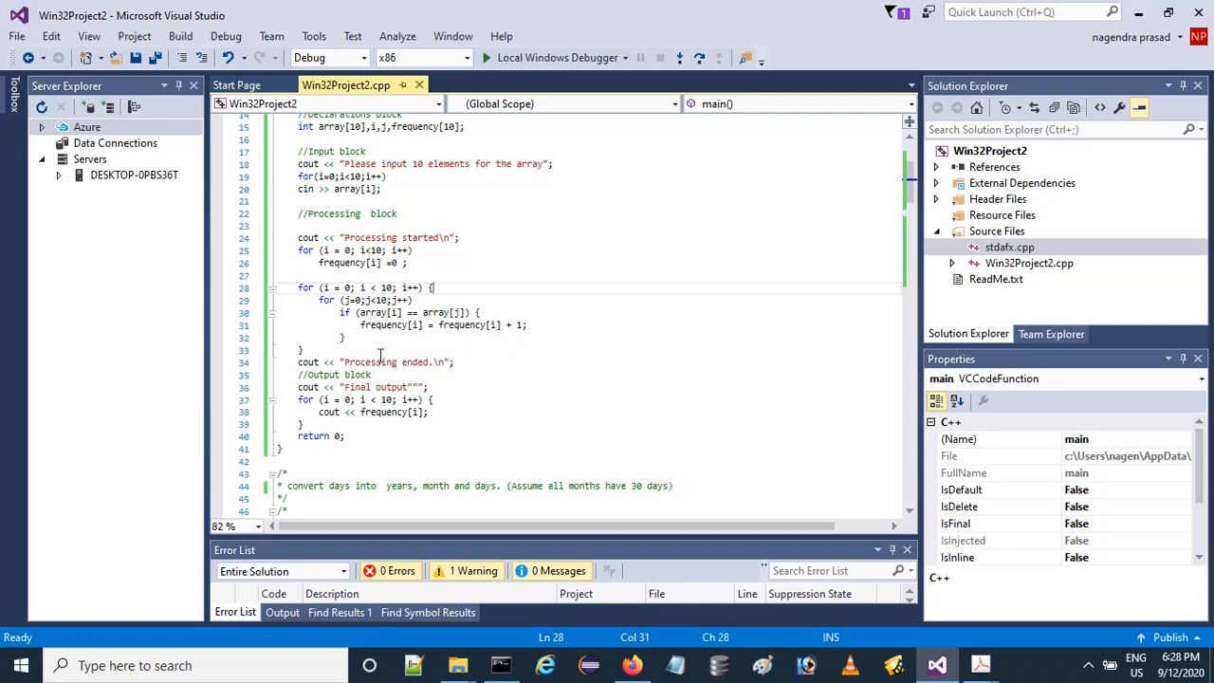
mouse_move(466, 324)
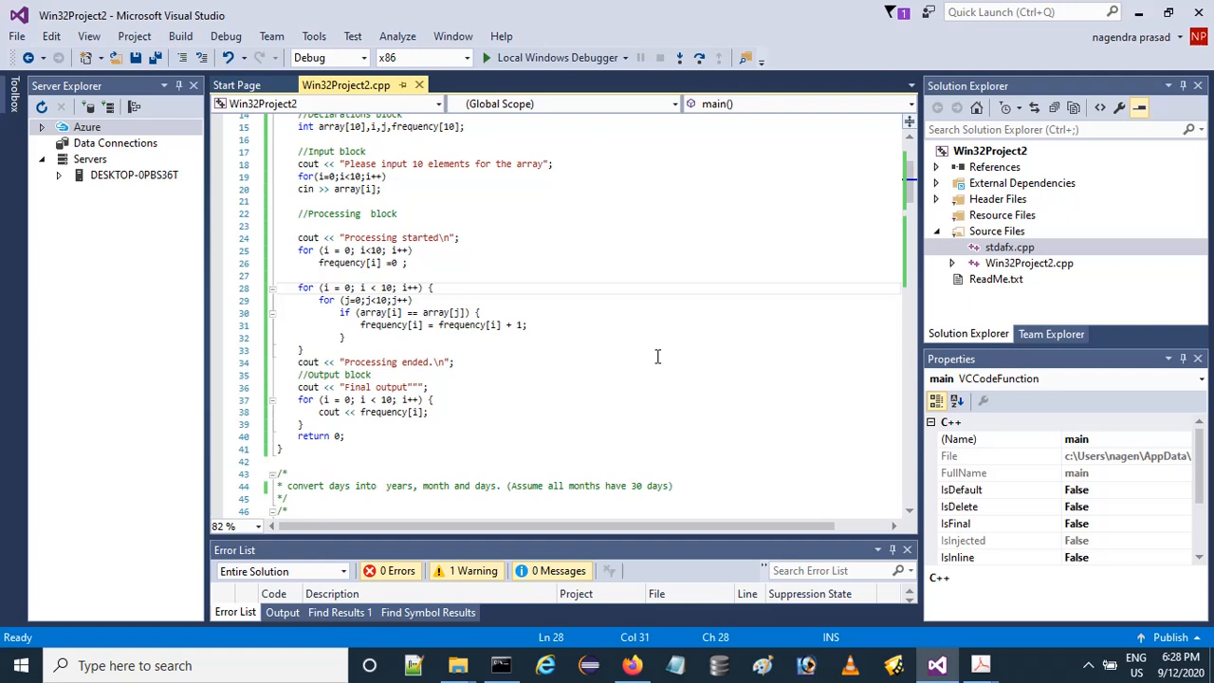
mouse_move(649, 359)
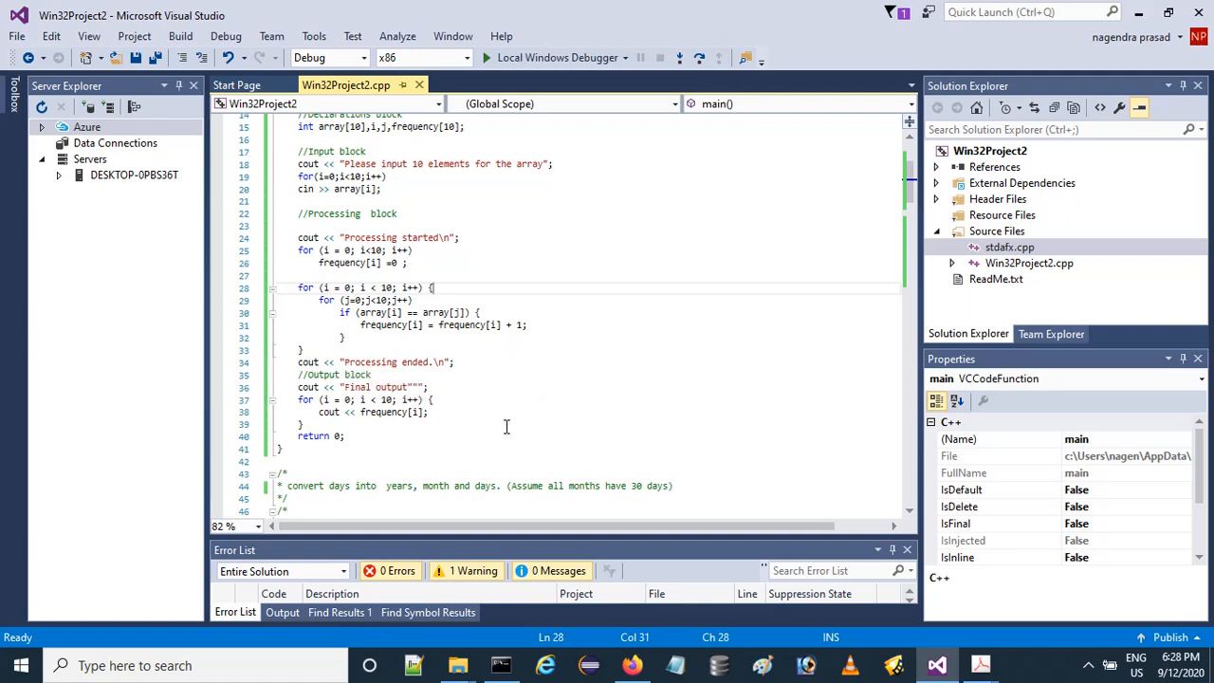
mouse_move(382, 411)
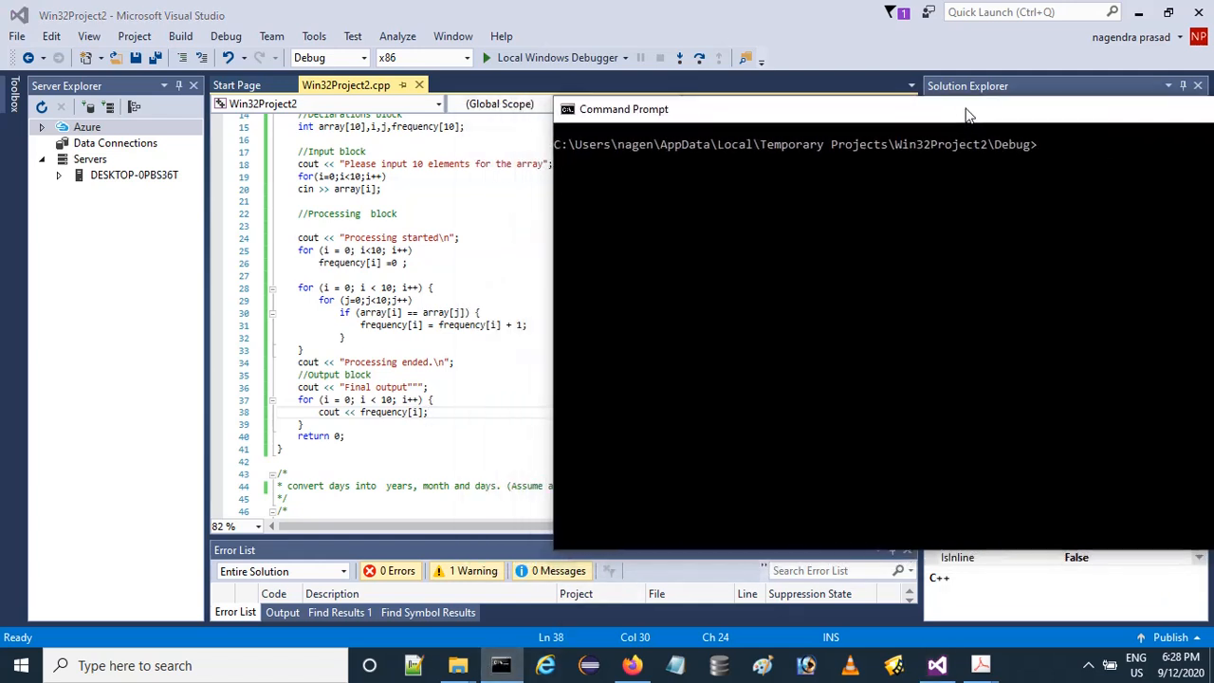
Step: Widen the Command Prompt window and enter 1 for each array element
left_click_drag(623, 108, 562, 99)
type("Win32Project2.exe")
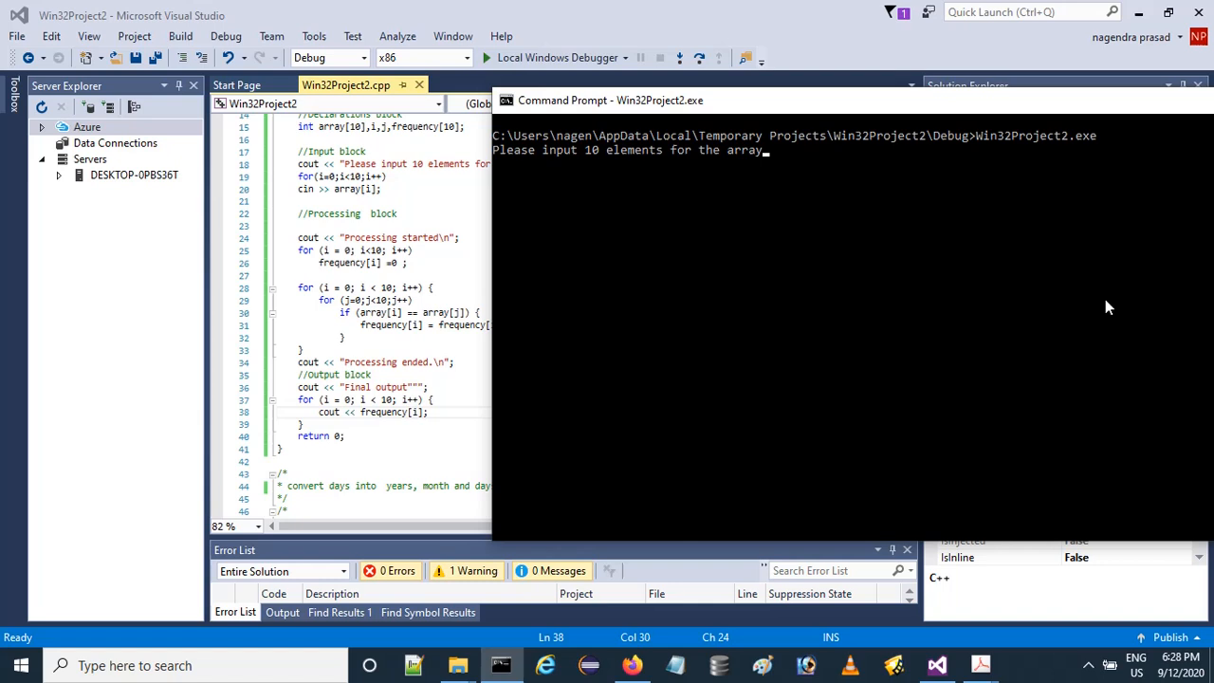
type("1")
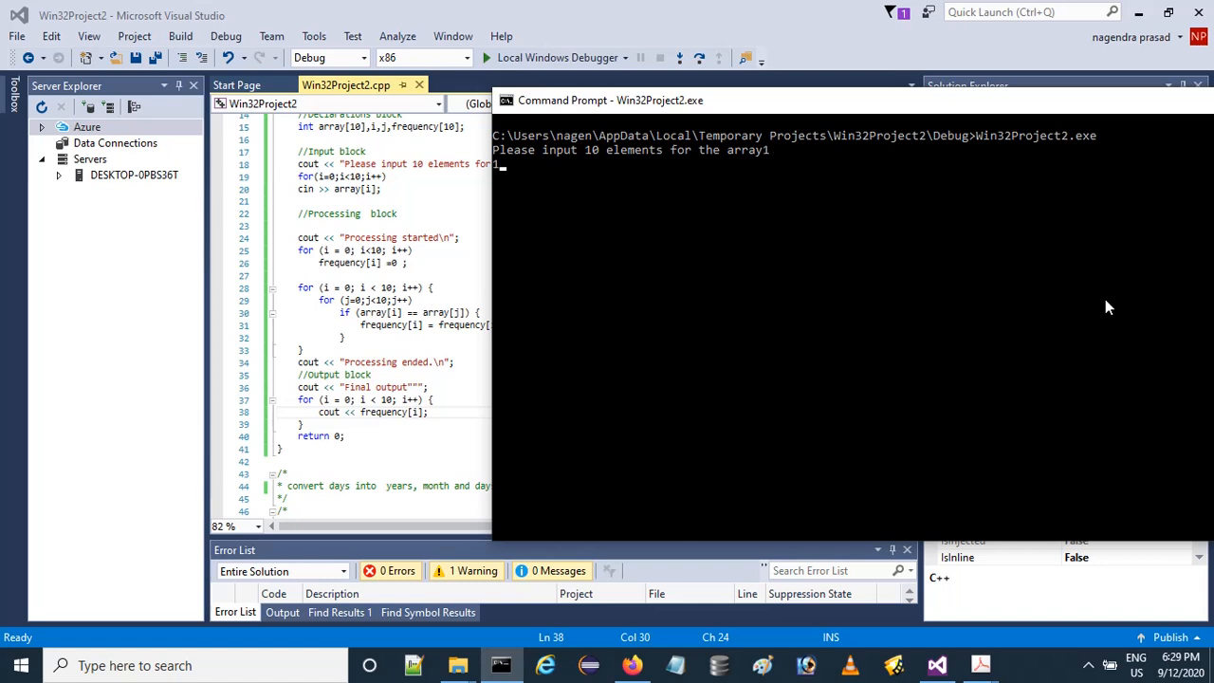
key("enter")
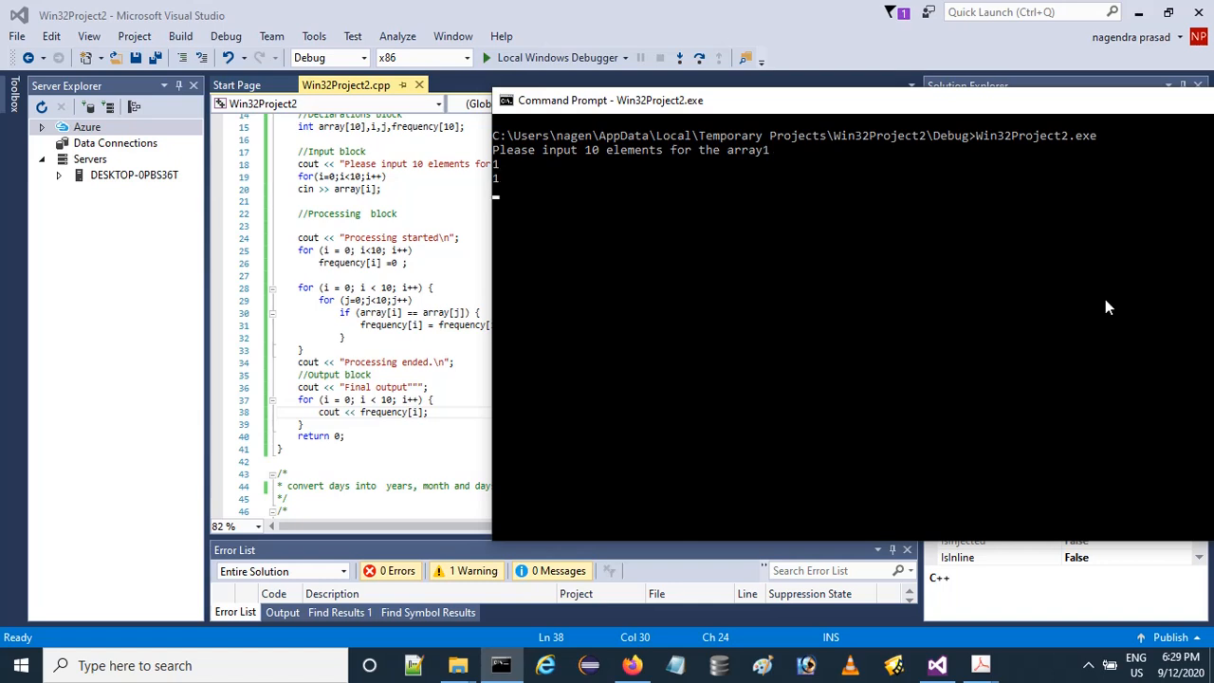
type("1")
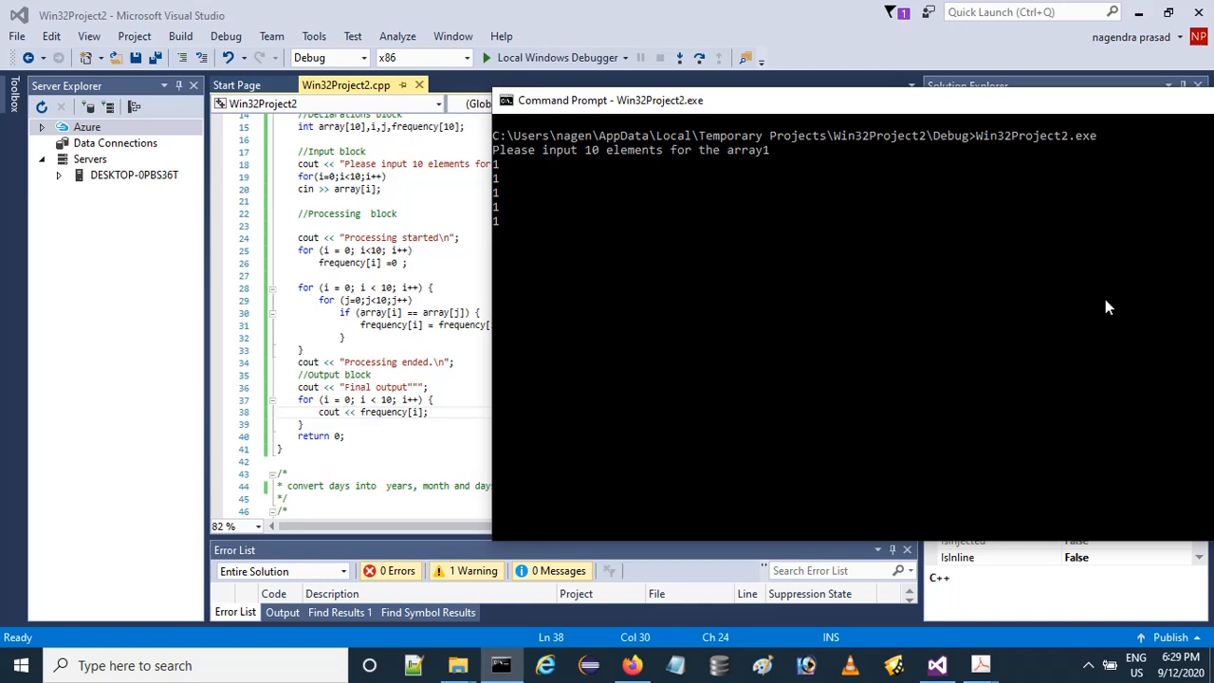
type("1")
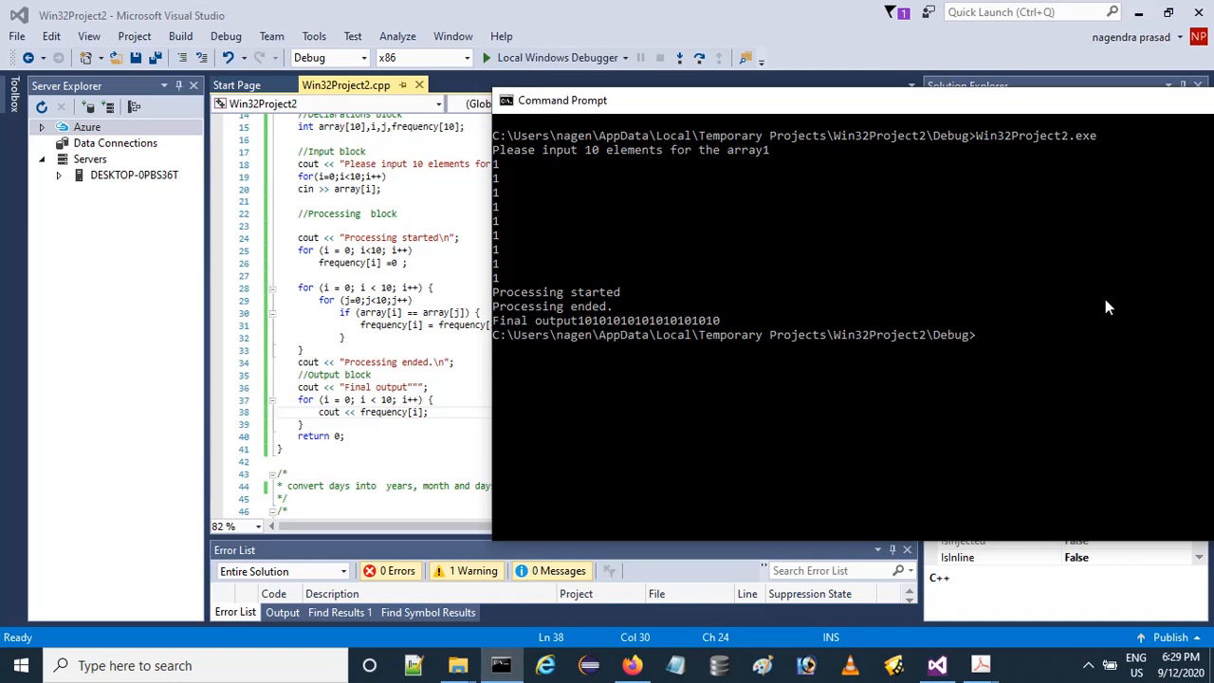
mouse_move(596, 331)
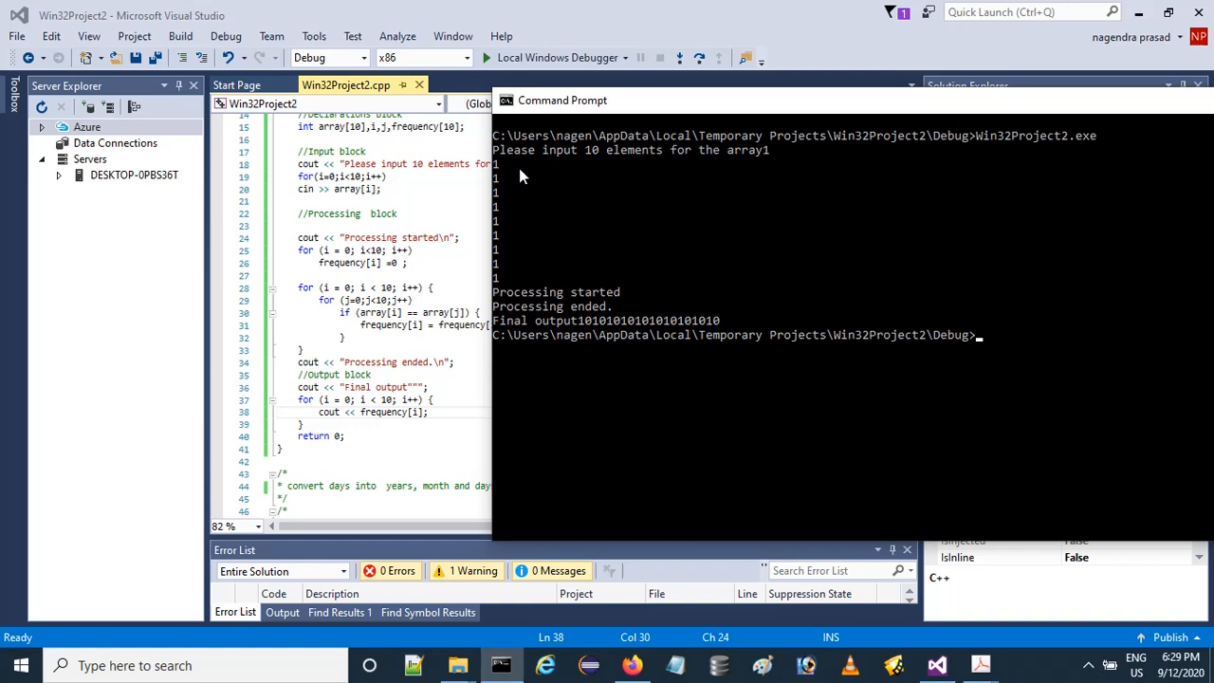
mouse_move(635, 175)
type("Win32Project2.exe")
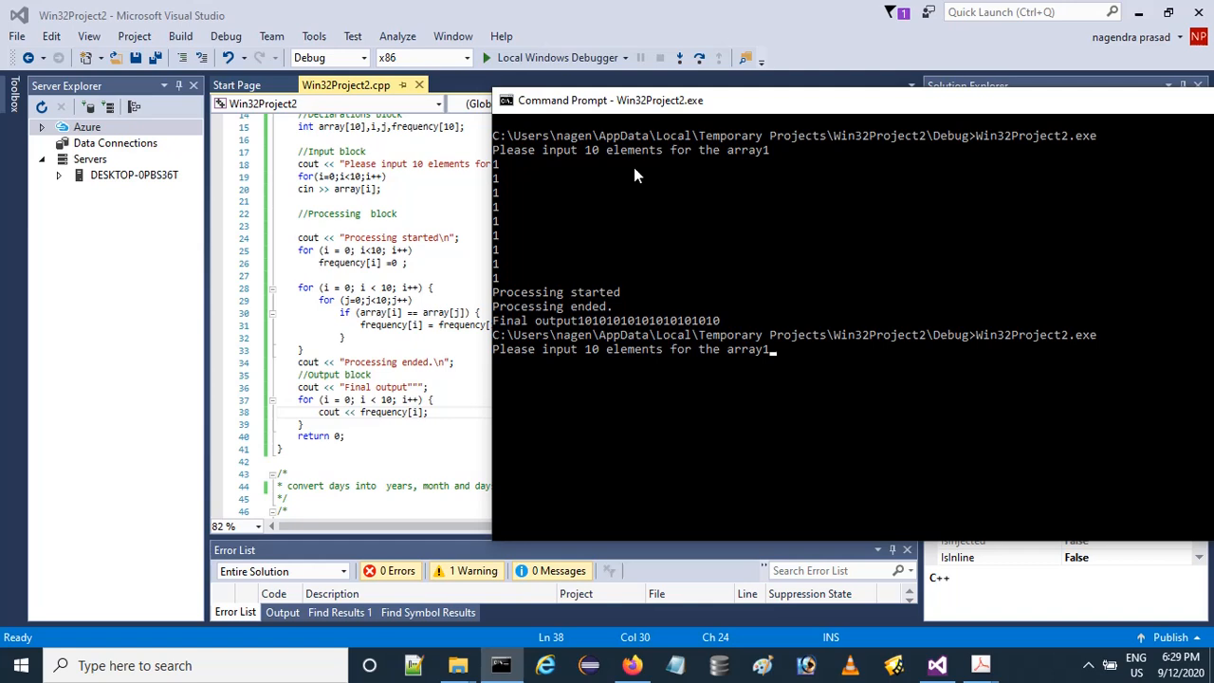
Step: Enter 2 as the next distinct element in the second run
type("2")
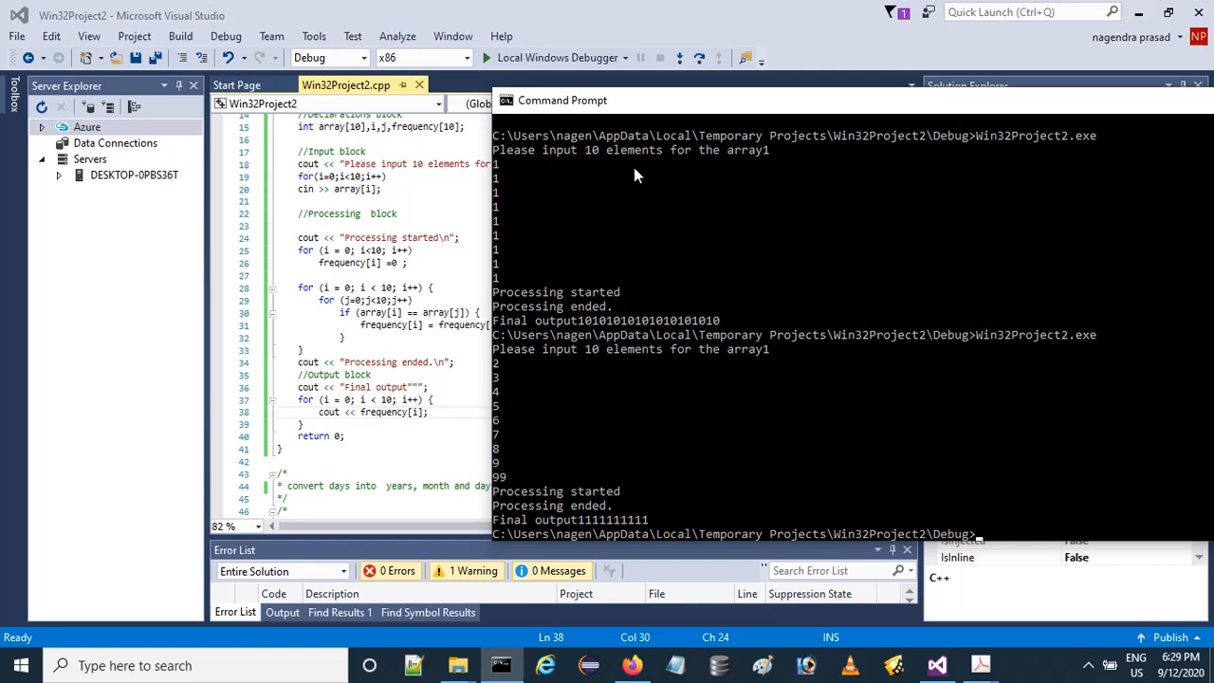
mouse_move(562, 518)
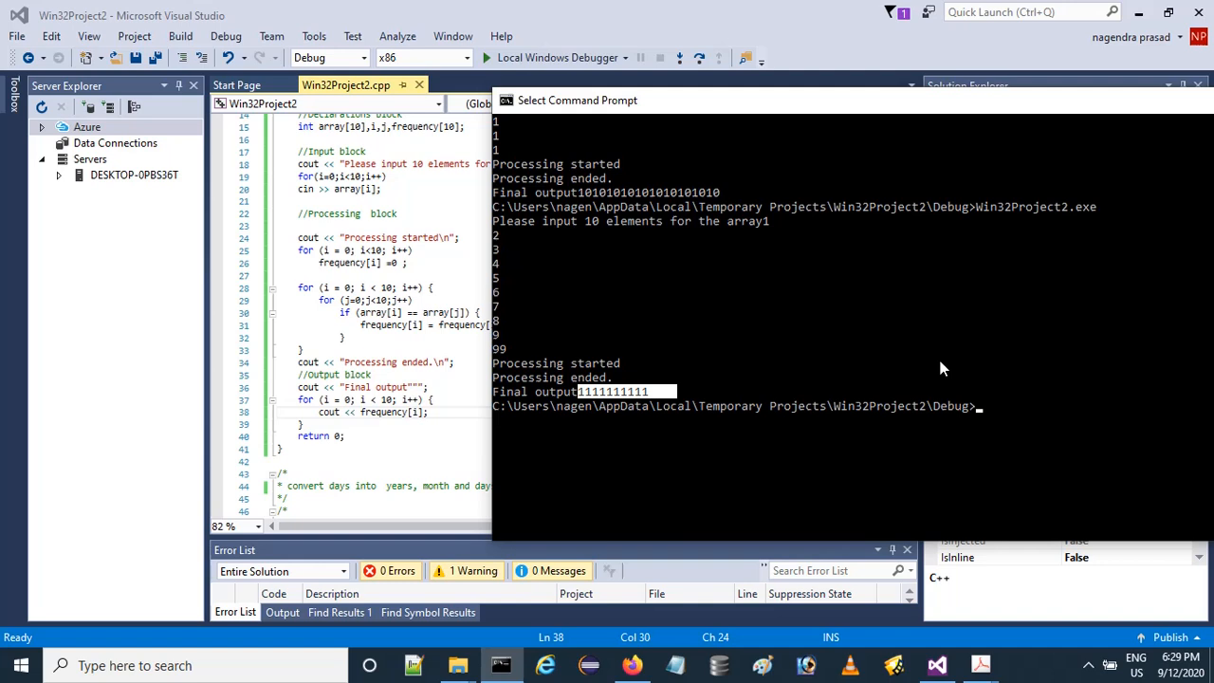
Step: Enter 1 and then 2 as the first elements of the third run
type("1")
type("Win32Project2.exe")
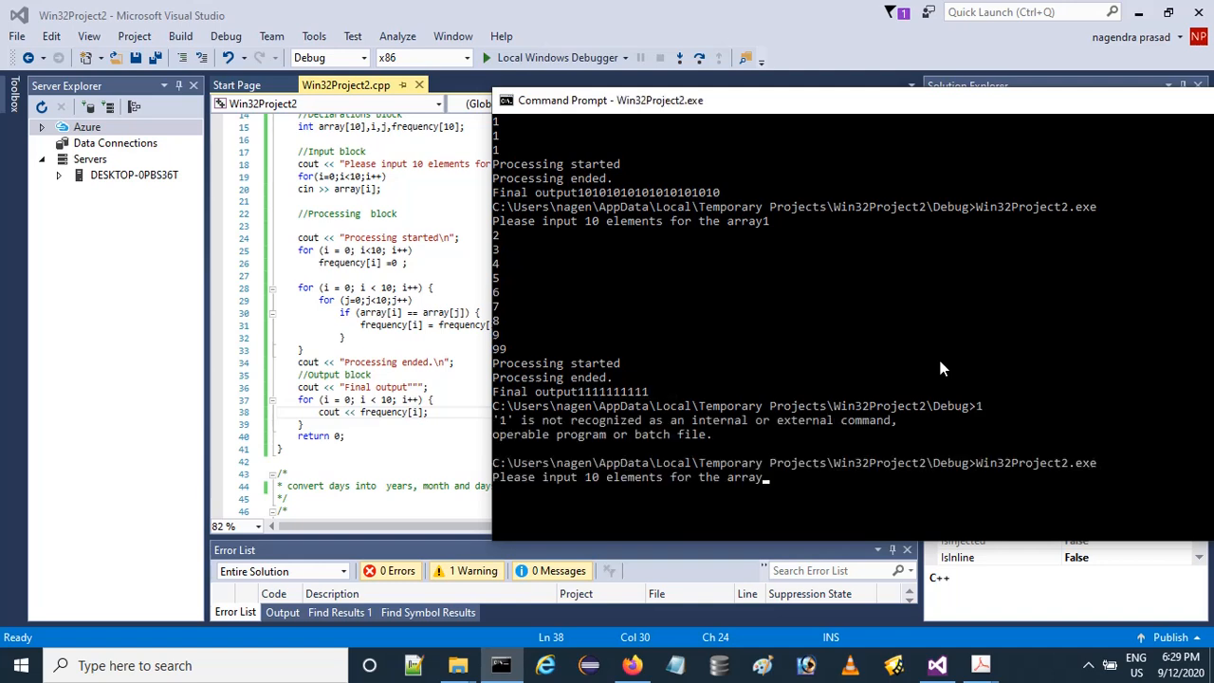
type("2")
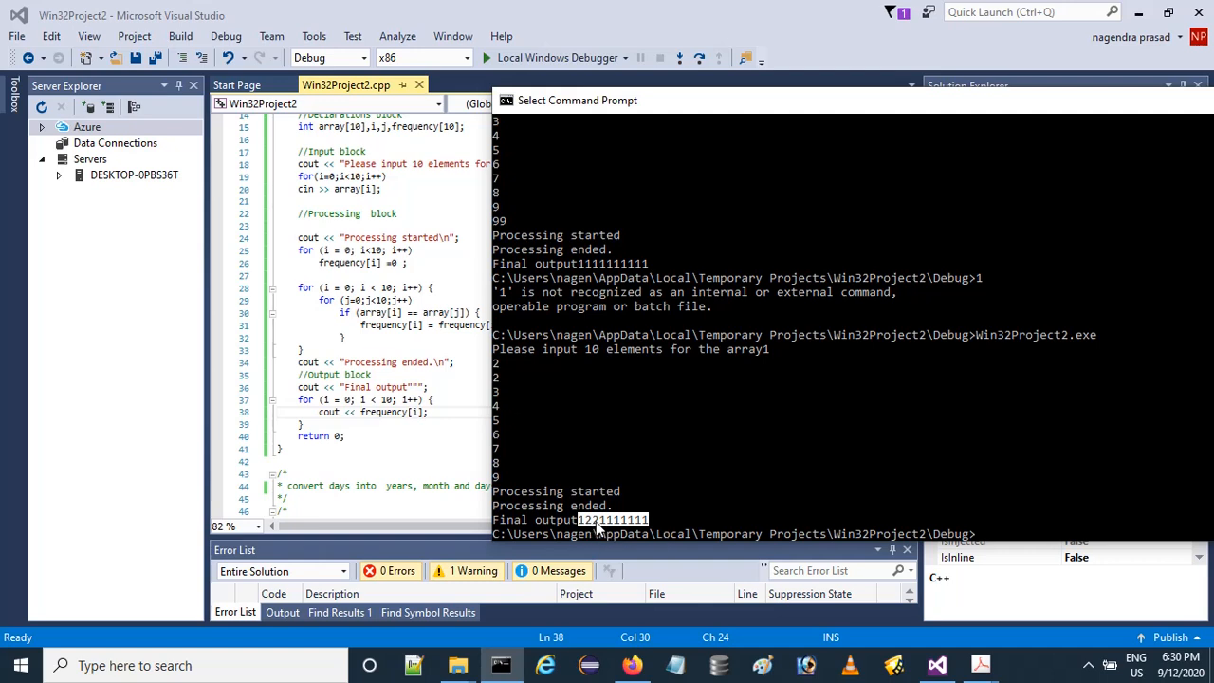
mouse_move(834, 510)
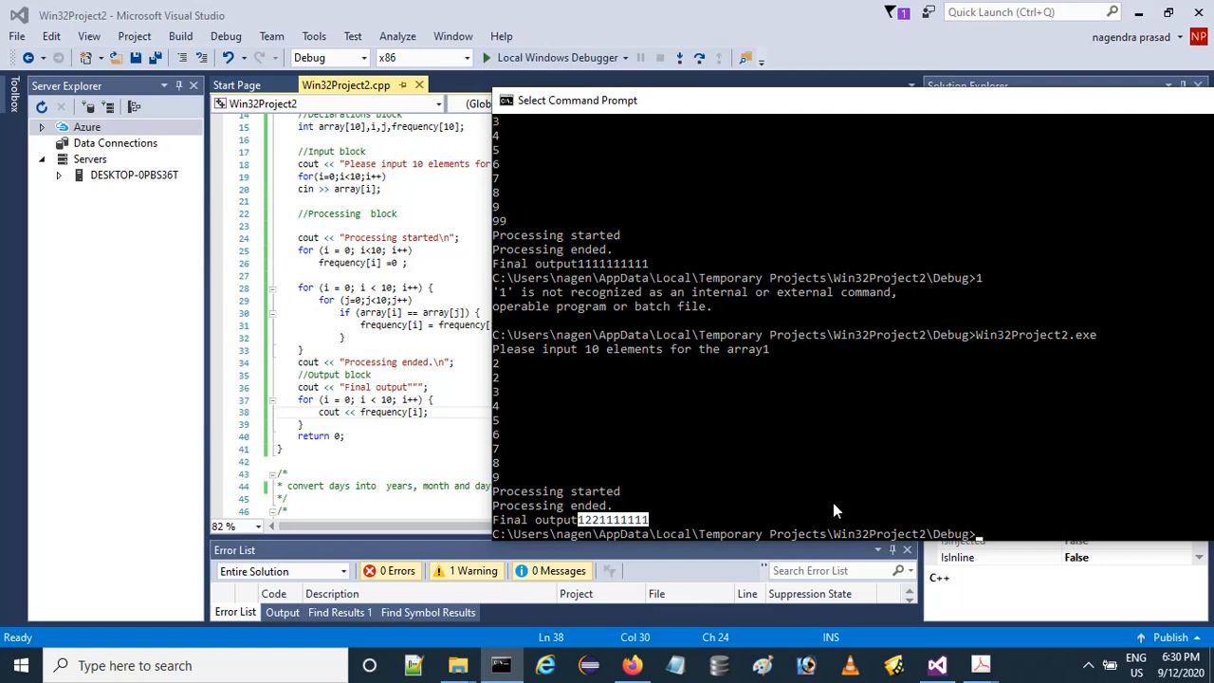